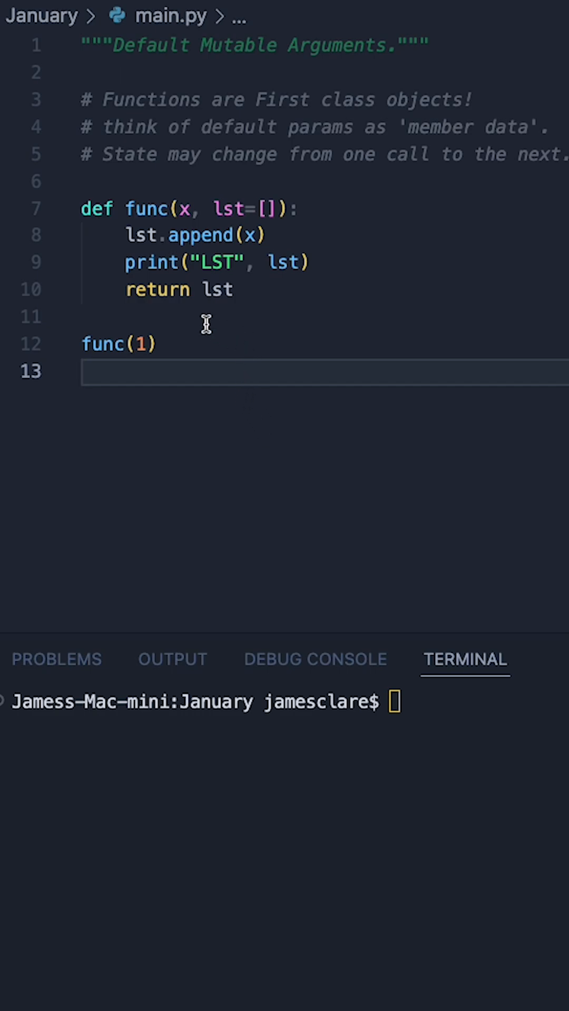
pyautogui.moveTo(243, 417)
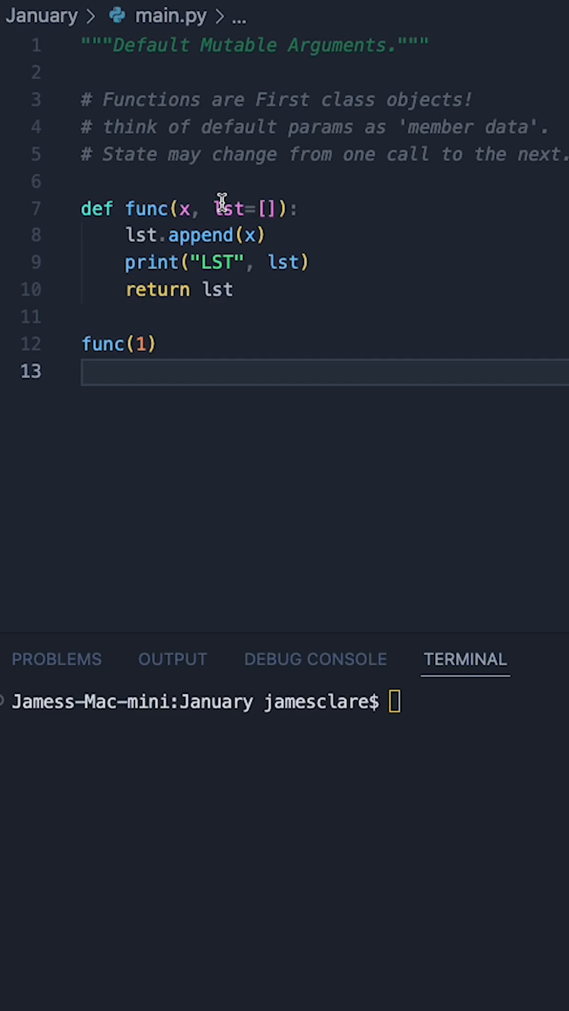
pyautogui.moveTo(282, 347)
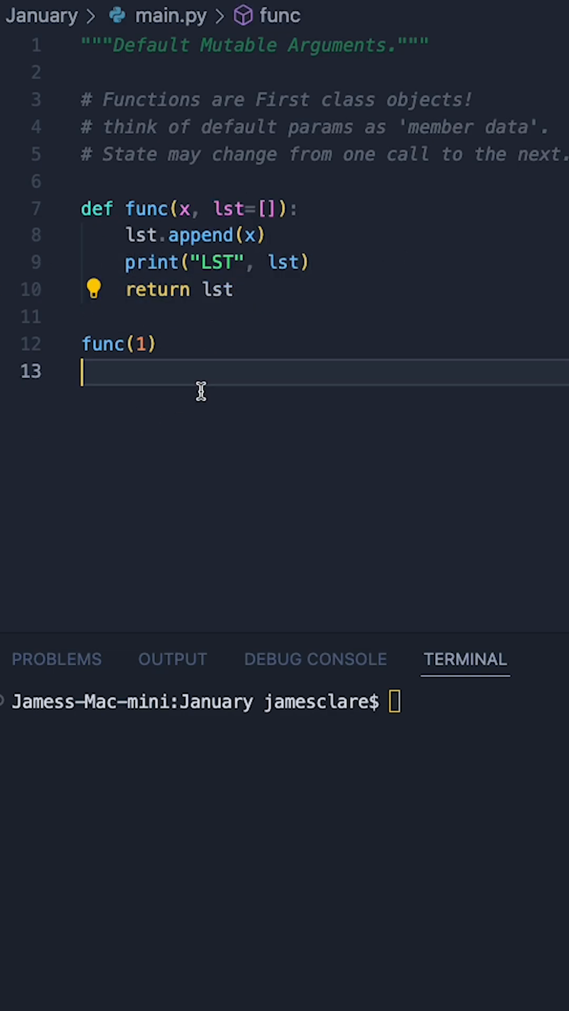
# Run python3 main.py in the terminal so it prints LST [1]
pyautogui.write('python3 main.py')
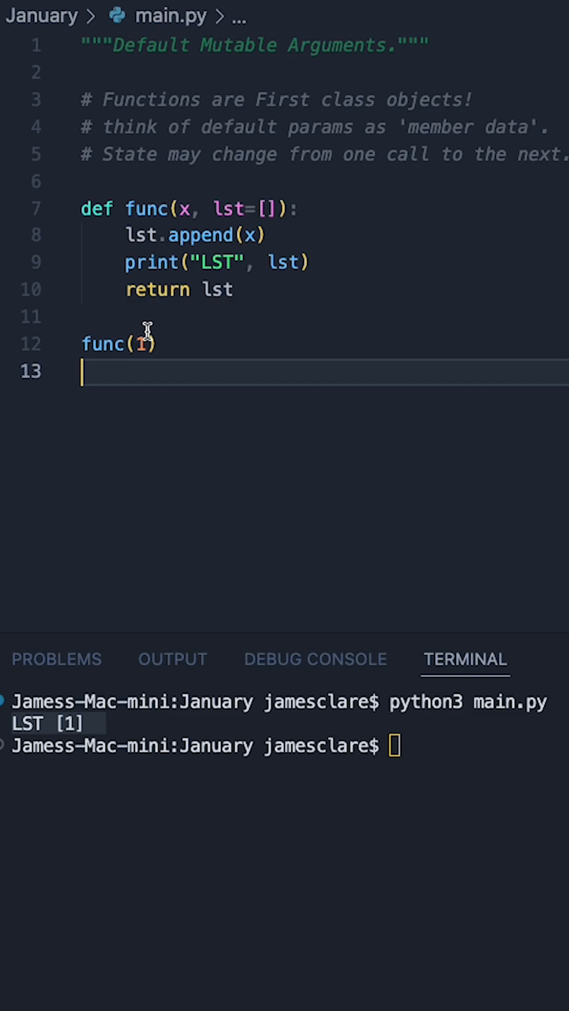
pyautogui.moveTo(193, 171)
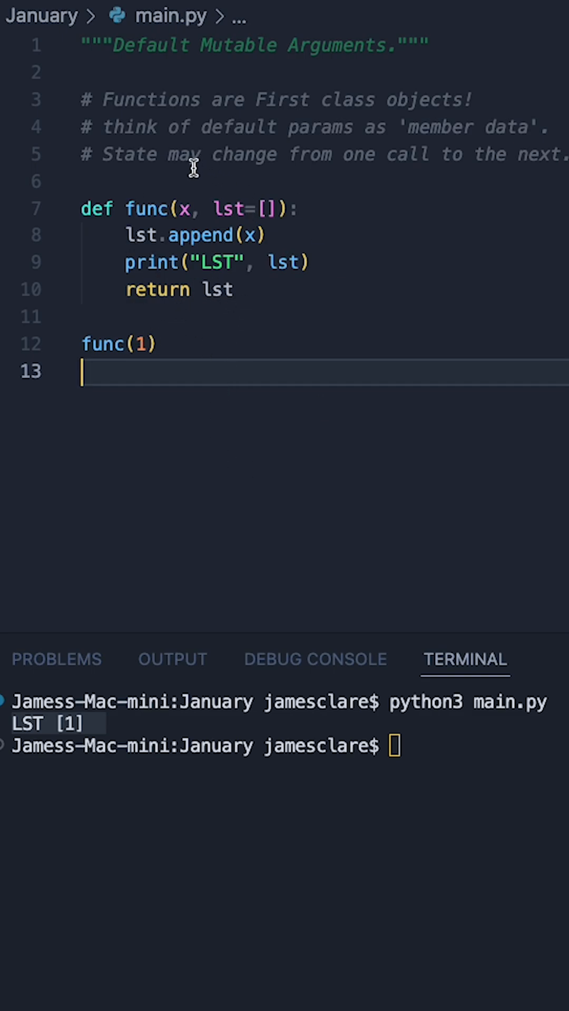
pyautogui.doubleClick(276, 100)
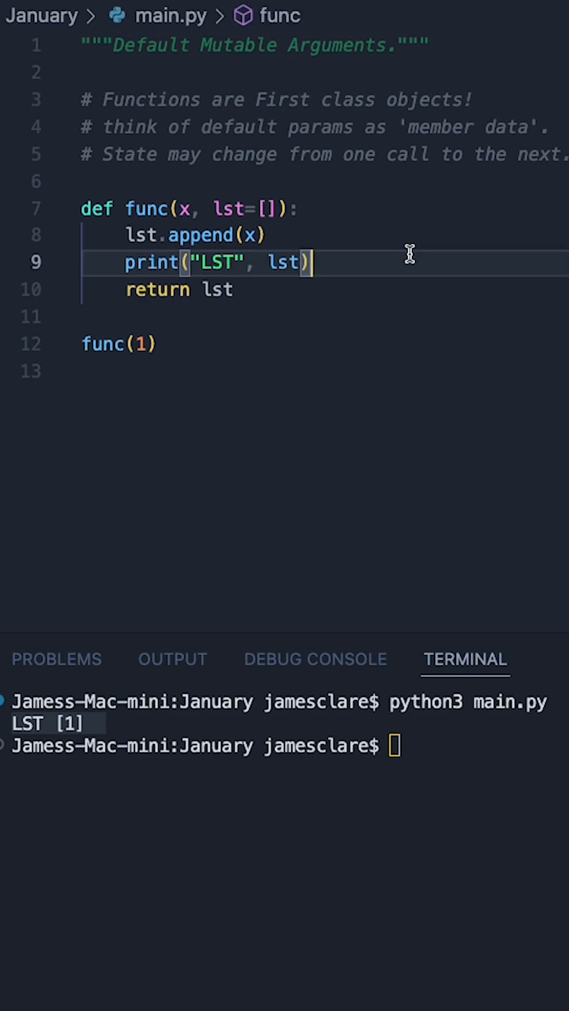
pyautogui.moveTo(472, 270)
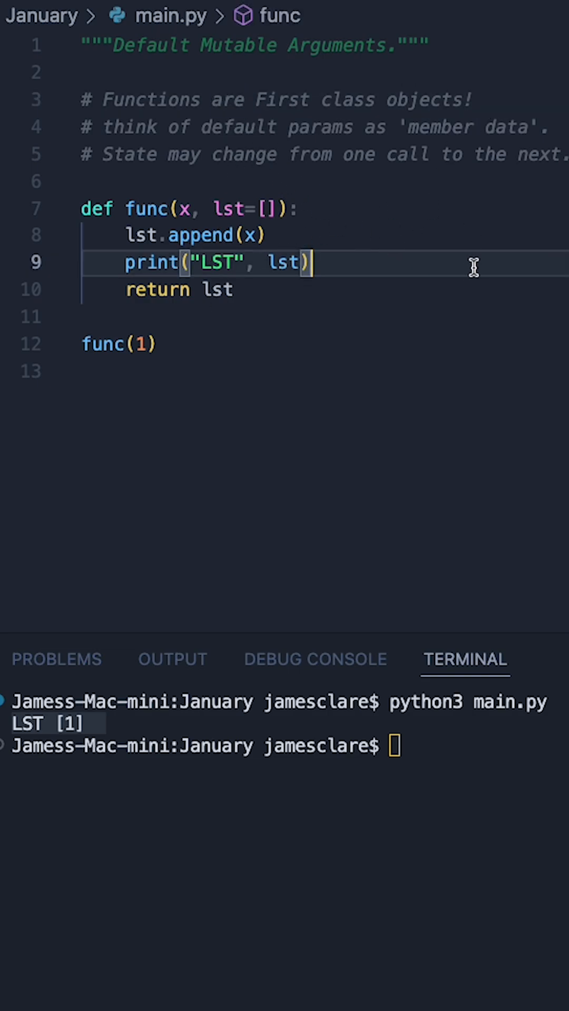
# Edit the func(1) call line to add a second call func(2)
pyautogui.click(200, 343)
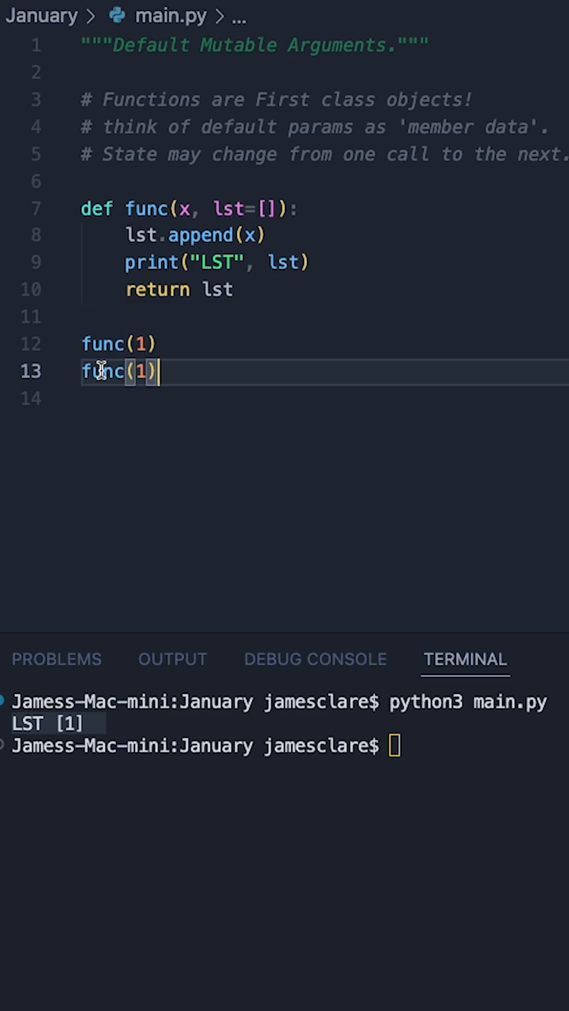
pyautogui.press('Backspace')
pyautogui.write('2')
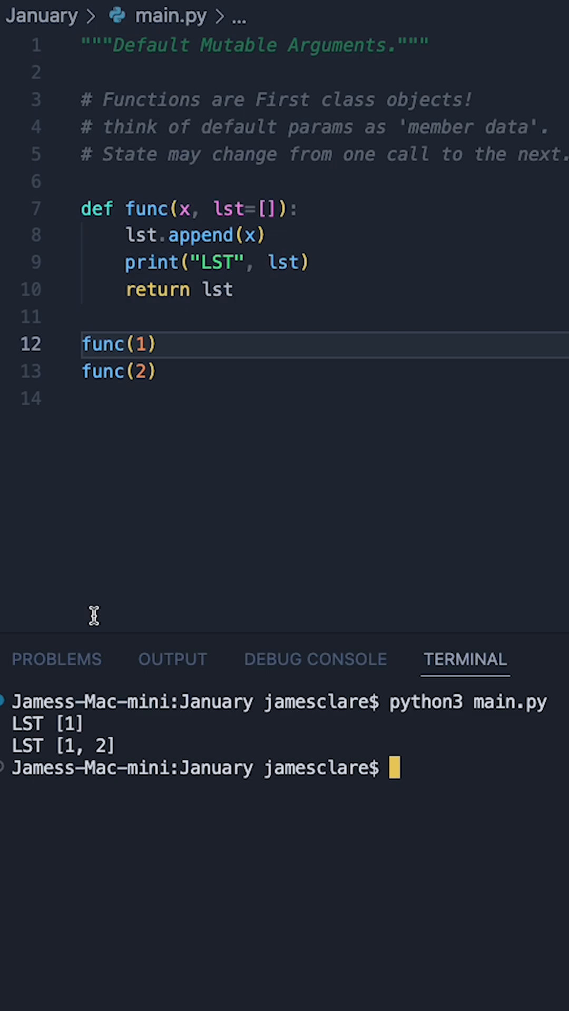
pyautogui.moveTo(32, 723)
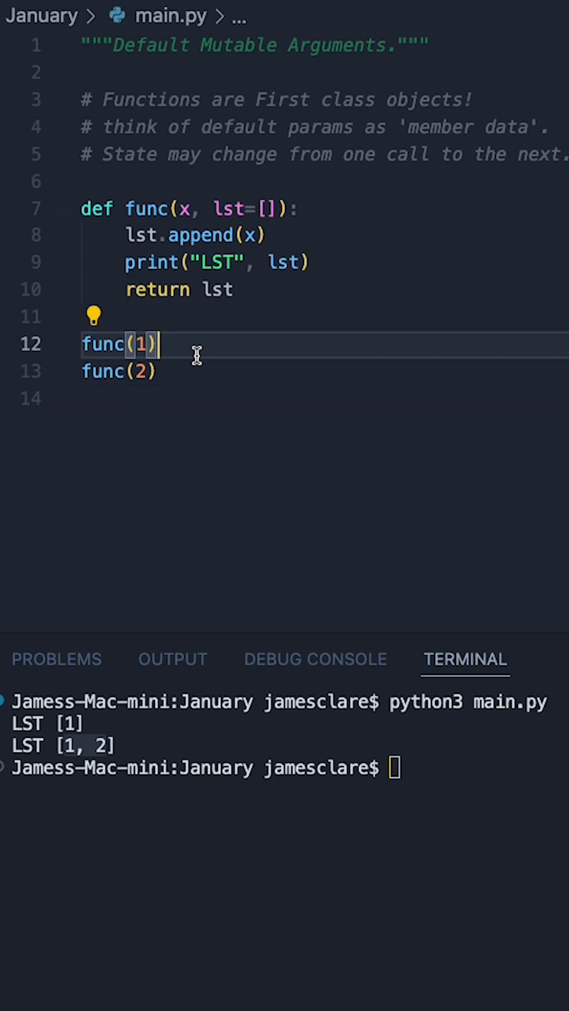
# Add a trailing ### comment after func(1), briefly testing a 1 inside lst=[]
pyautogui.write('###')
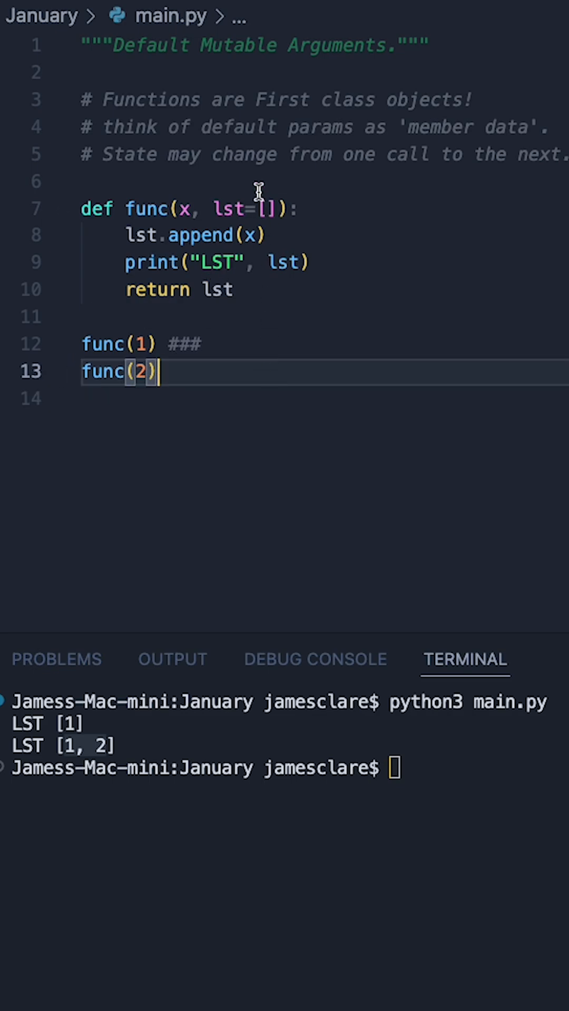
pyautogui.write('1')
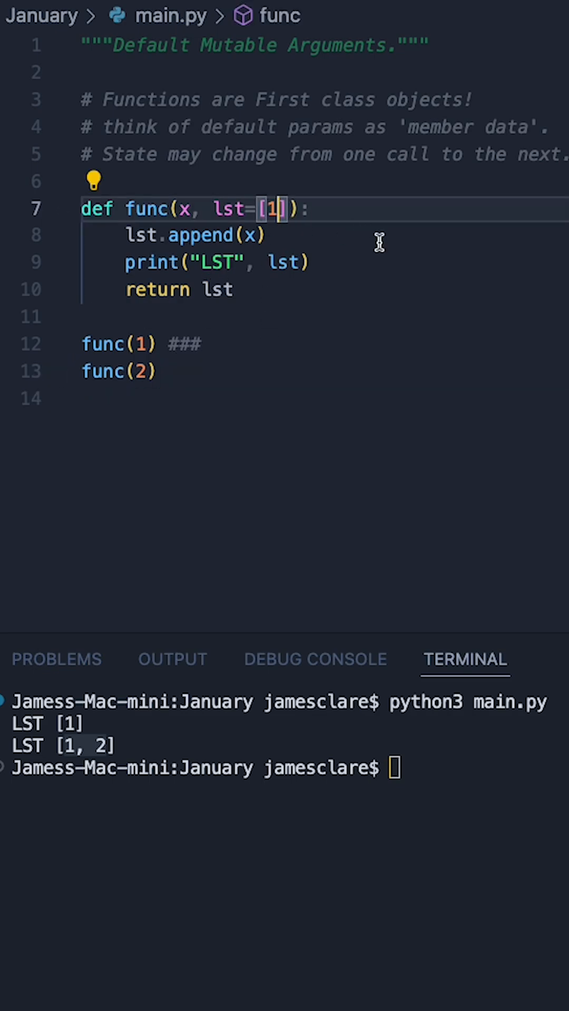
pyautogui.press('Backspace')
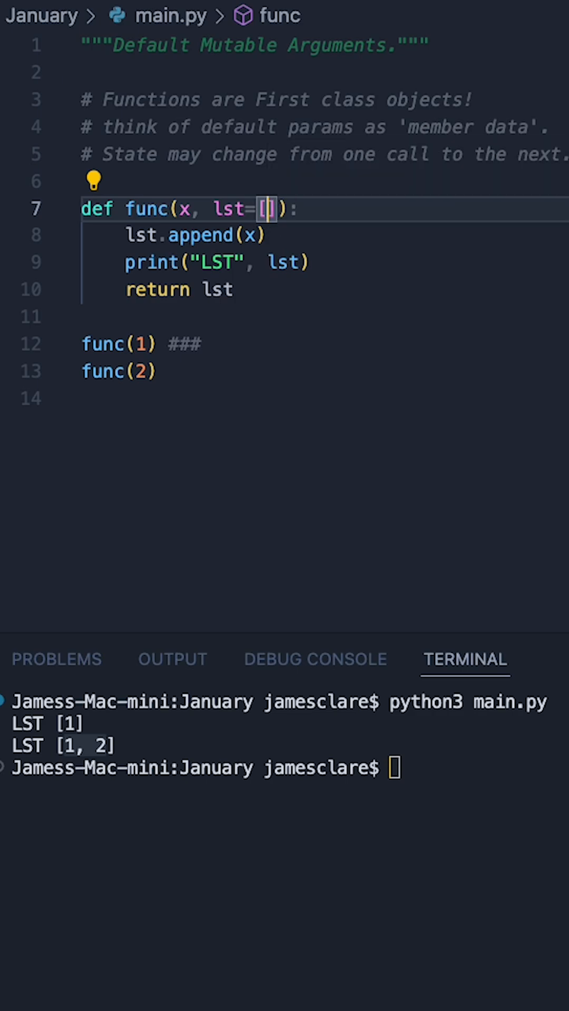
# Add another func call line below func(2) for the third call
pyautogui.write('func(2)')
pyautogui.click(284, 768)
pyautogui.write('python3 main.py')
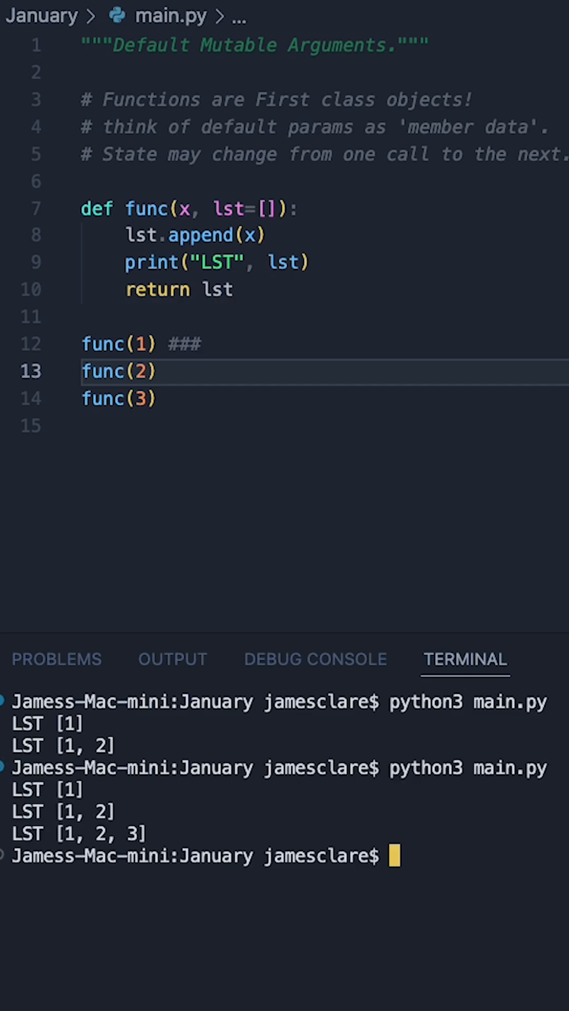
pyautogui.moveTo(208, 235)
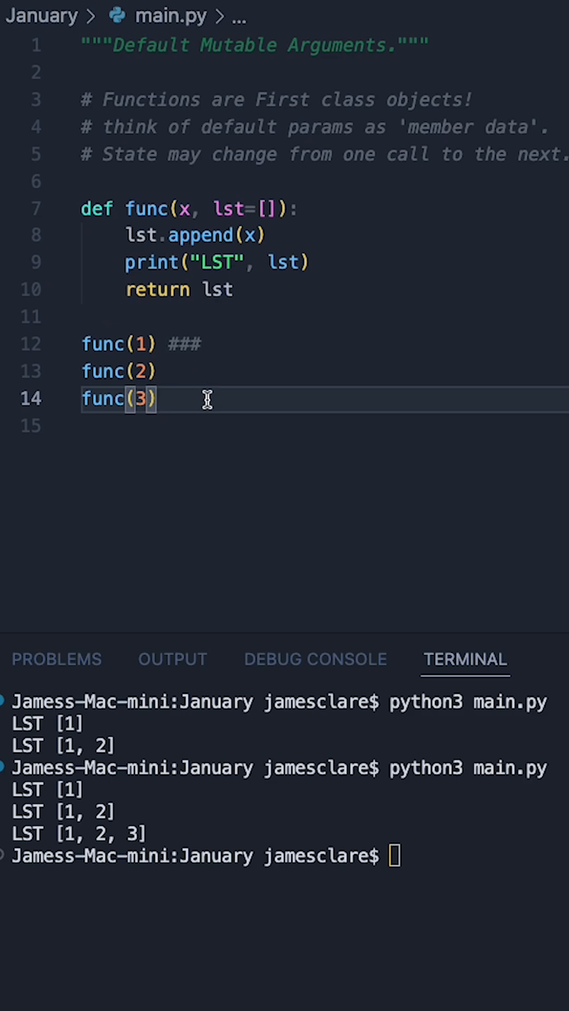
pyautogui.moveTo(196, 409)
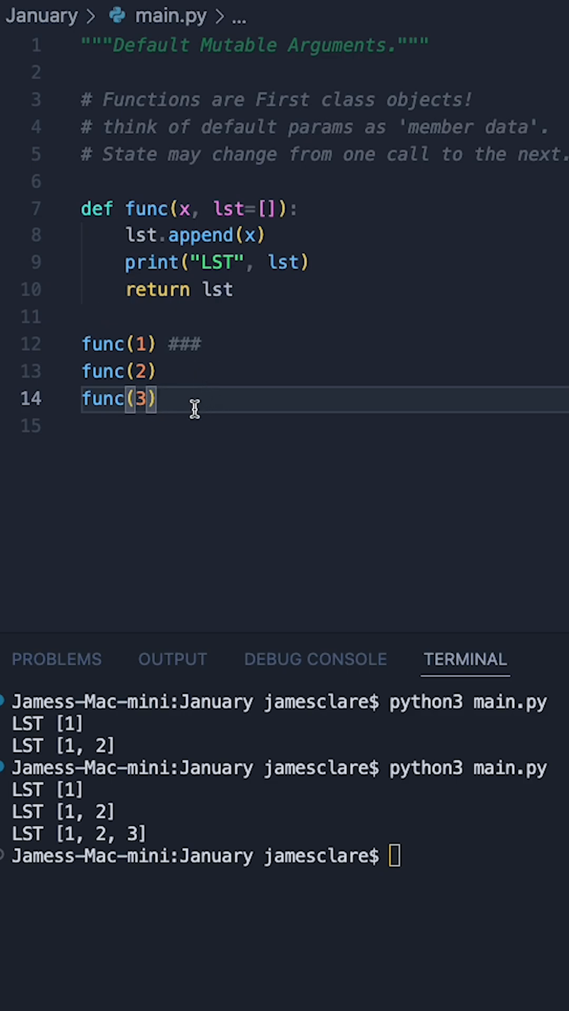